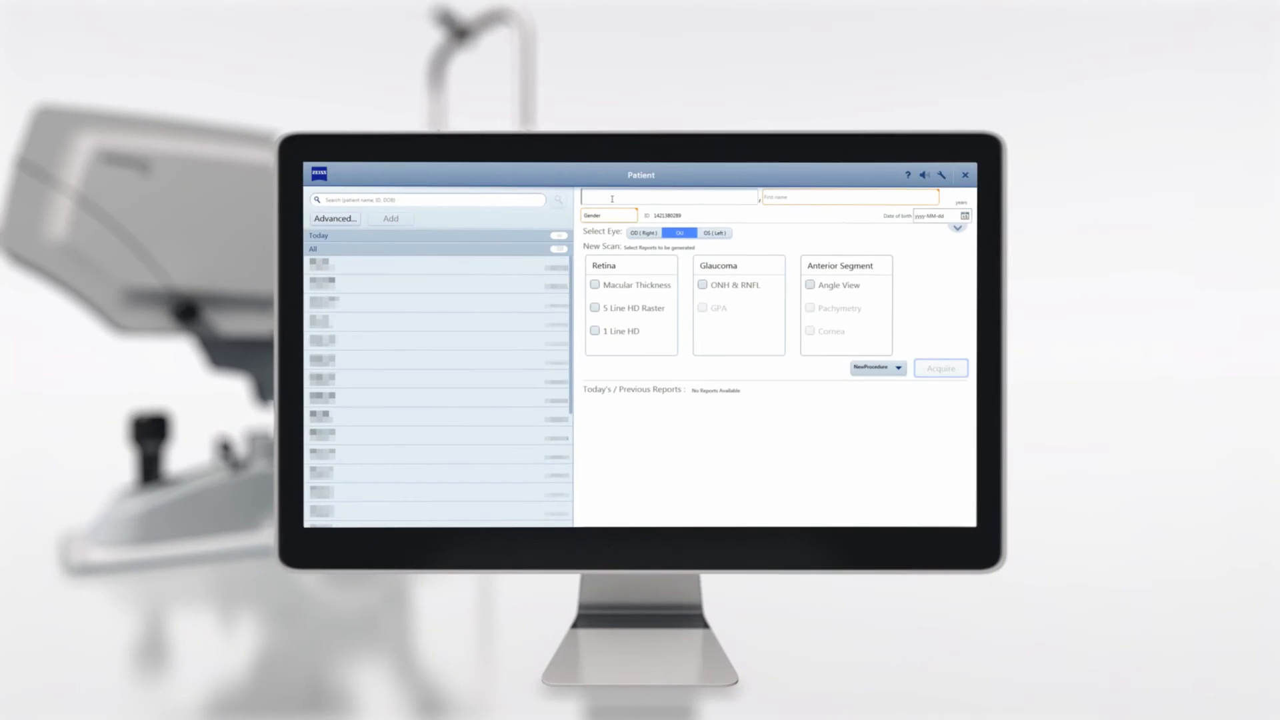
Step: Enter 'Test' as the patient's first name and move to the last name field
text(Test)
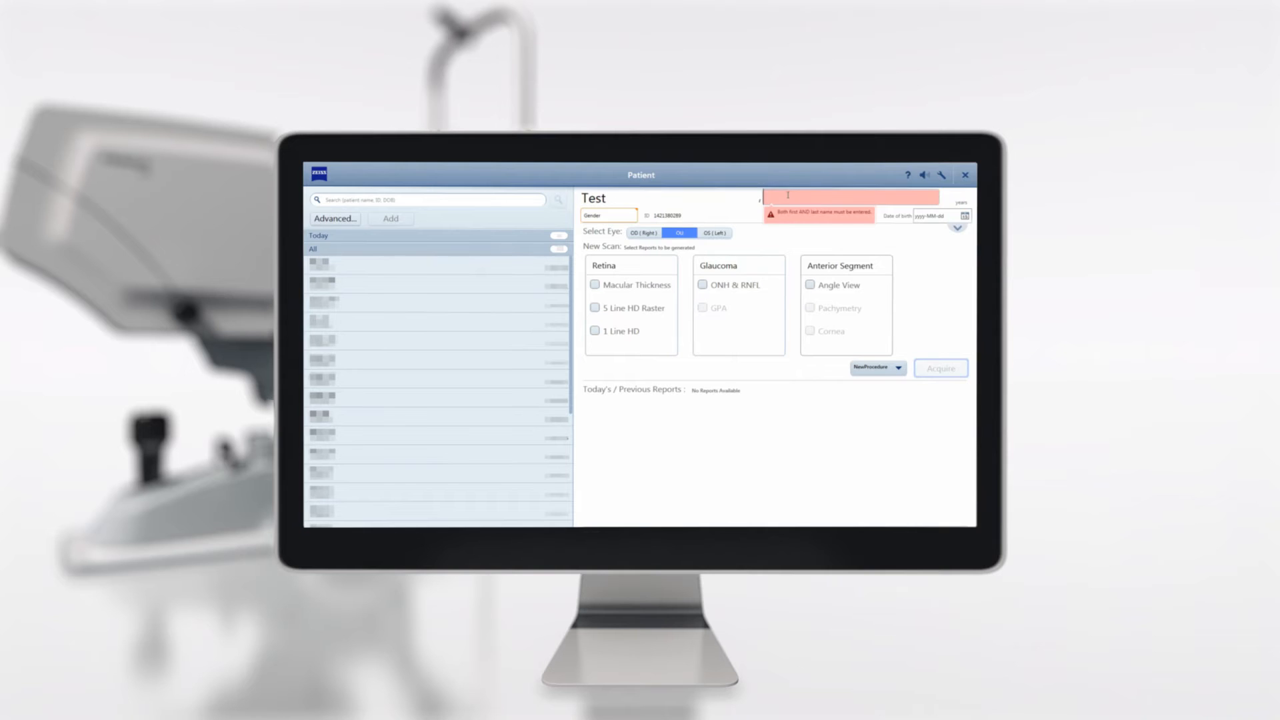
click(608, 215)
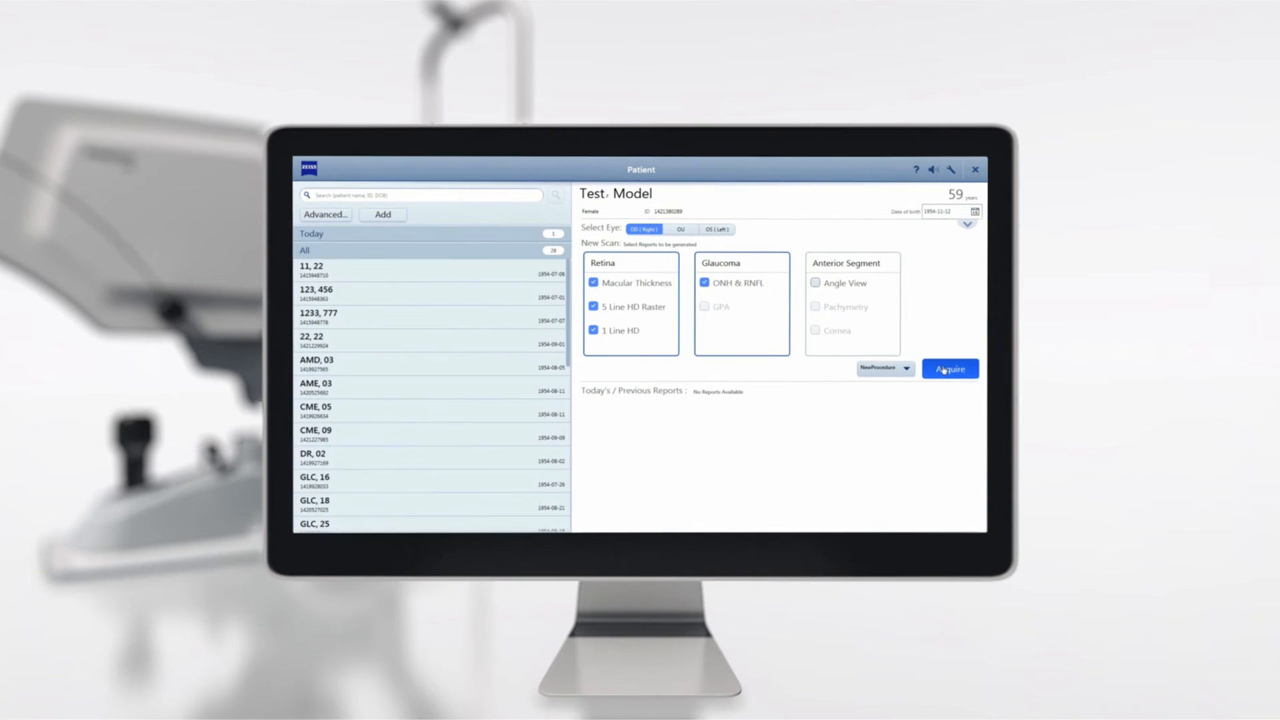
click(948, 368)
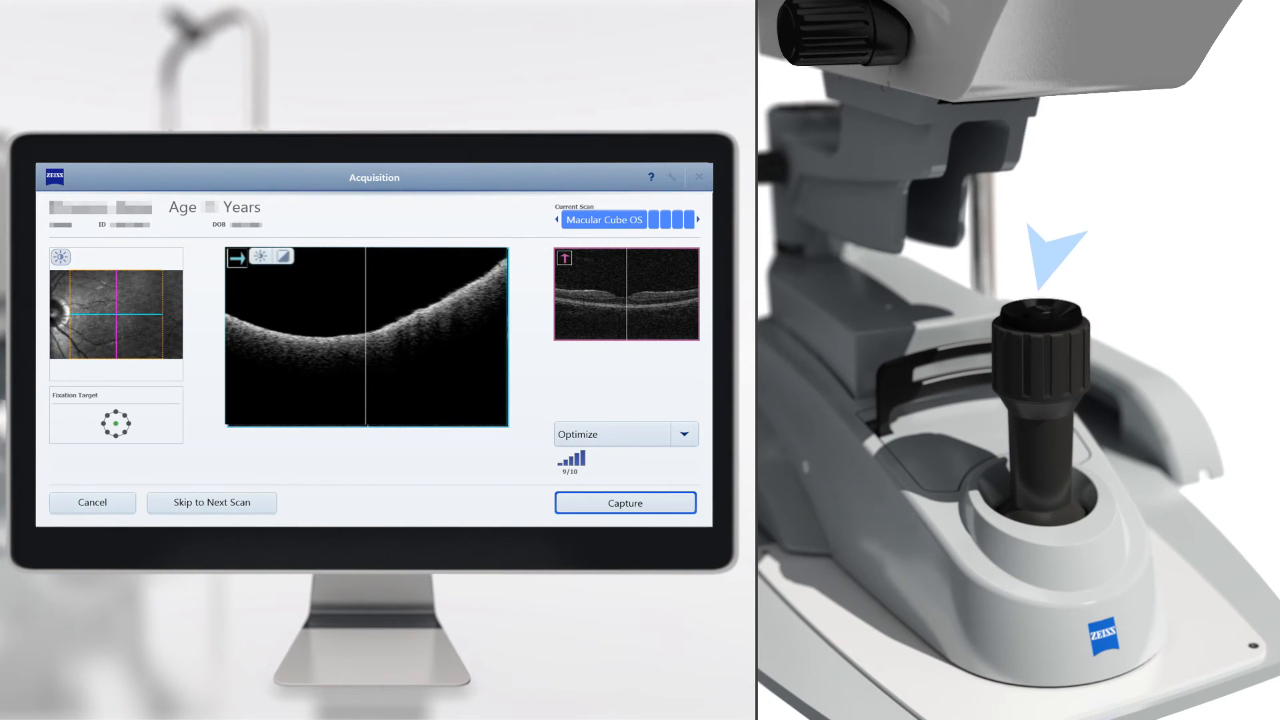
Step: Capture the Macular Cube scan, yielding a 10/10 signal strength result
click(624, 502)
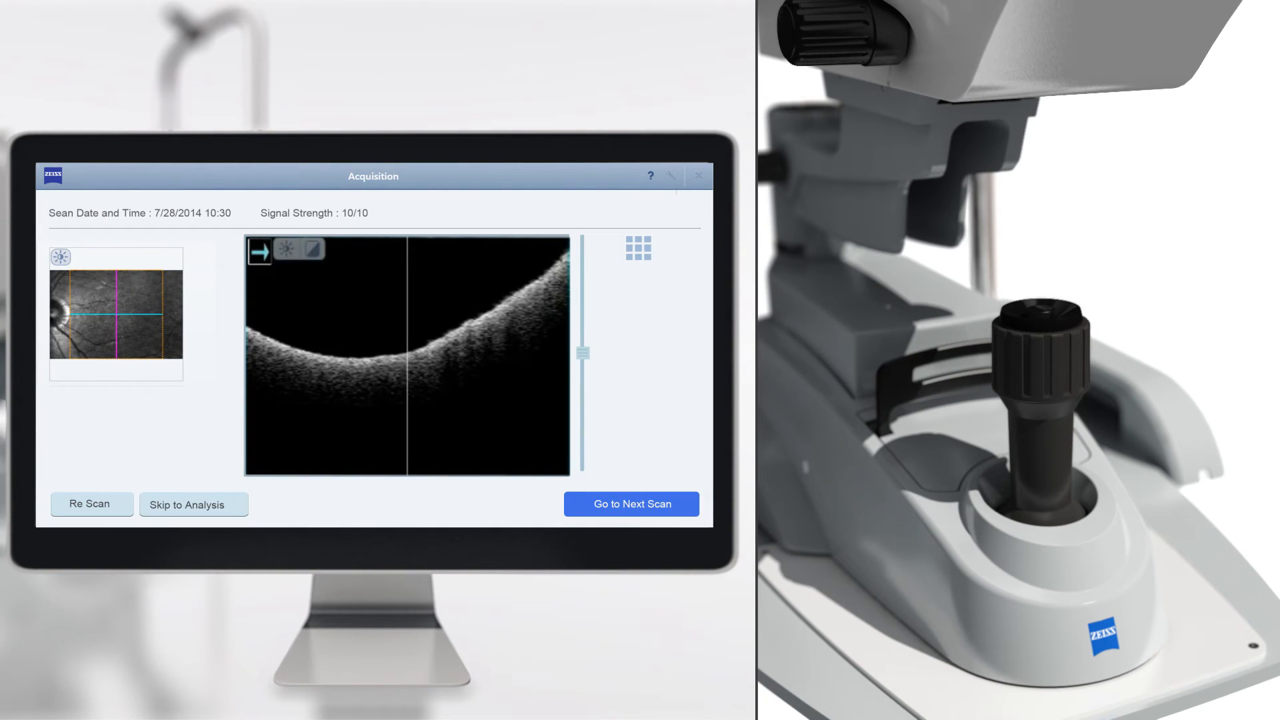